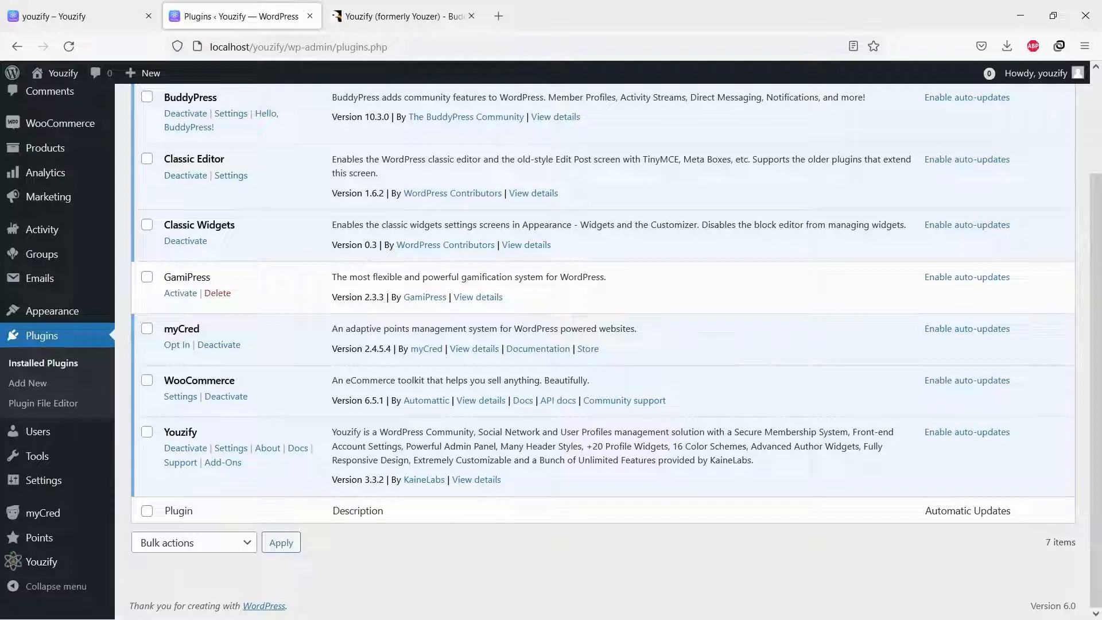
Step: Switch to the Youzify (formerly Youzer) CodeCanyon tab and scroll down through the product details
click(401, 16)
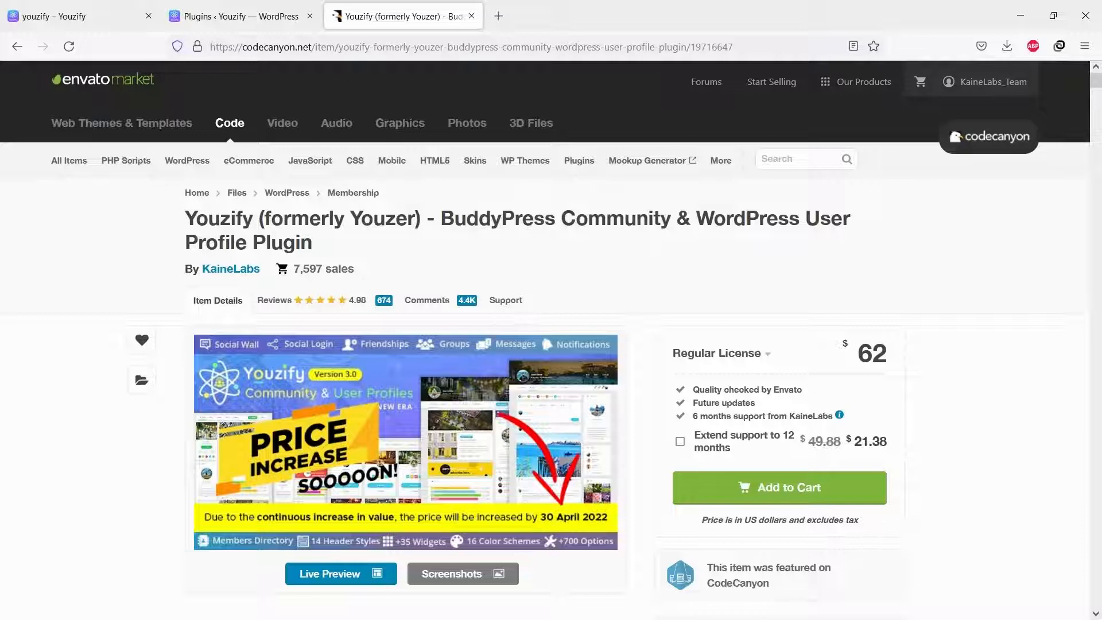
scroll(down, 3)
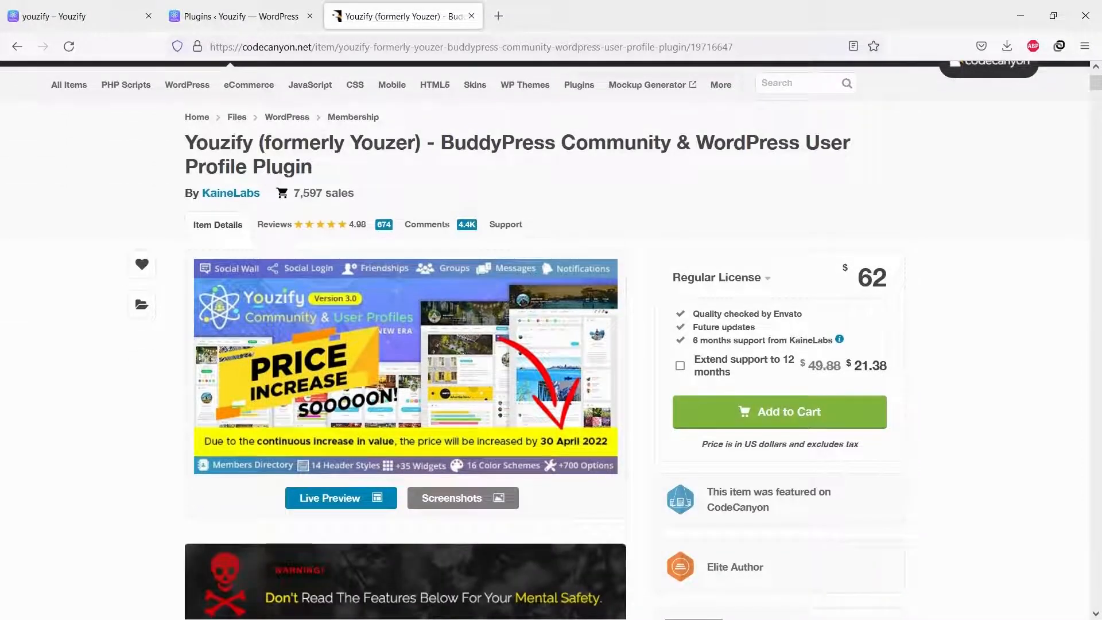
scroll(down, 3)
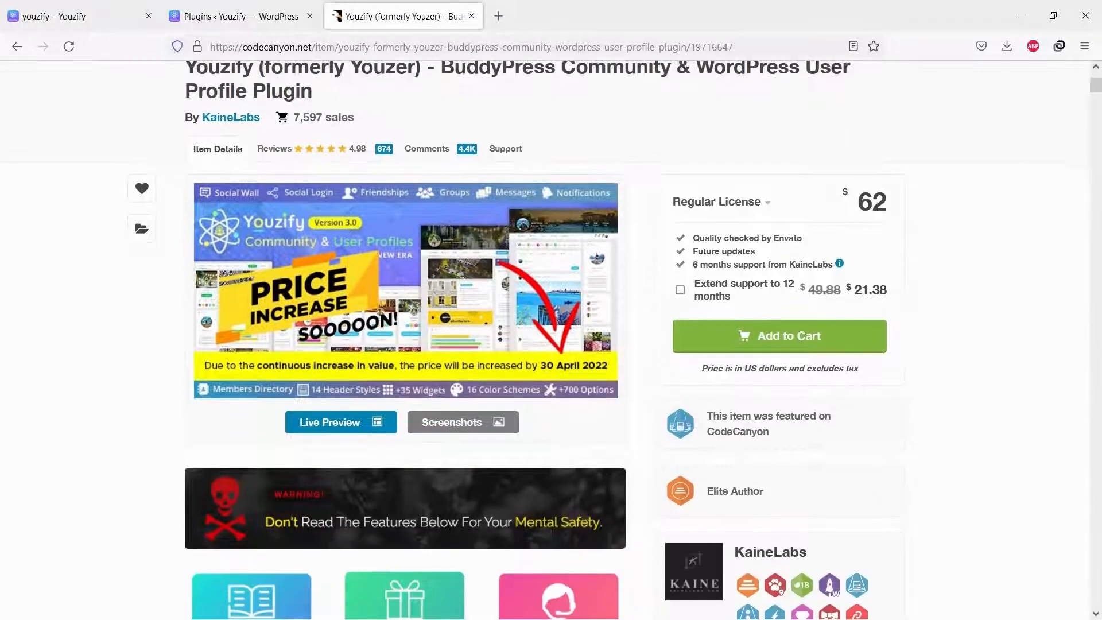
Step: Set the Activity Stream layout to three columns in Youzify General Settings > Wall Settings
click(77, 16)
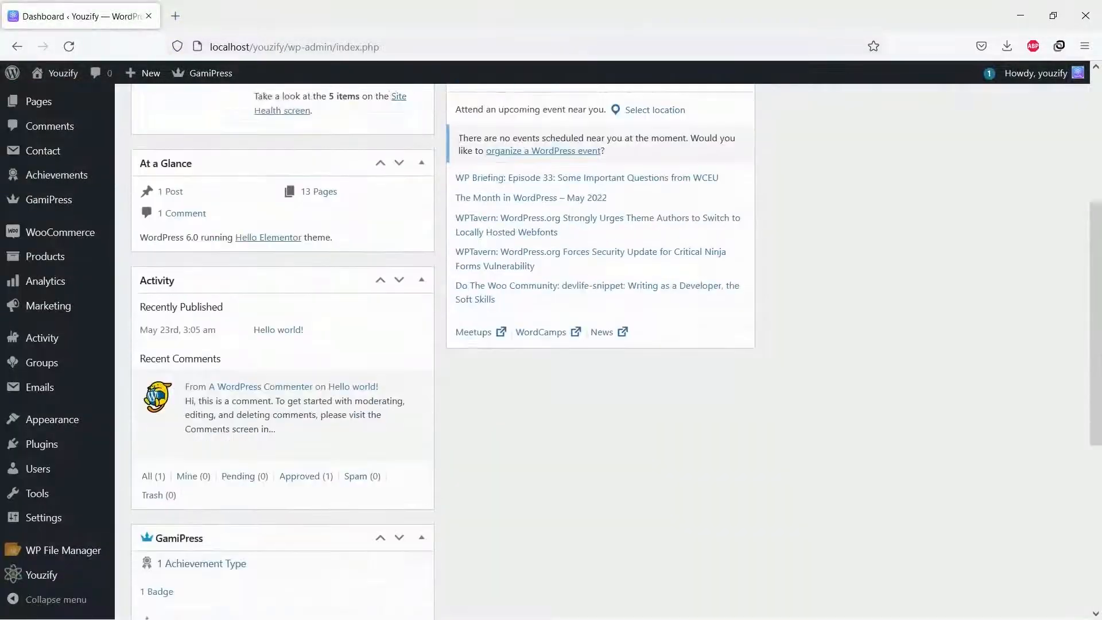
click(41, 575)
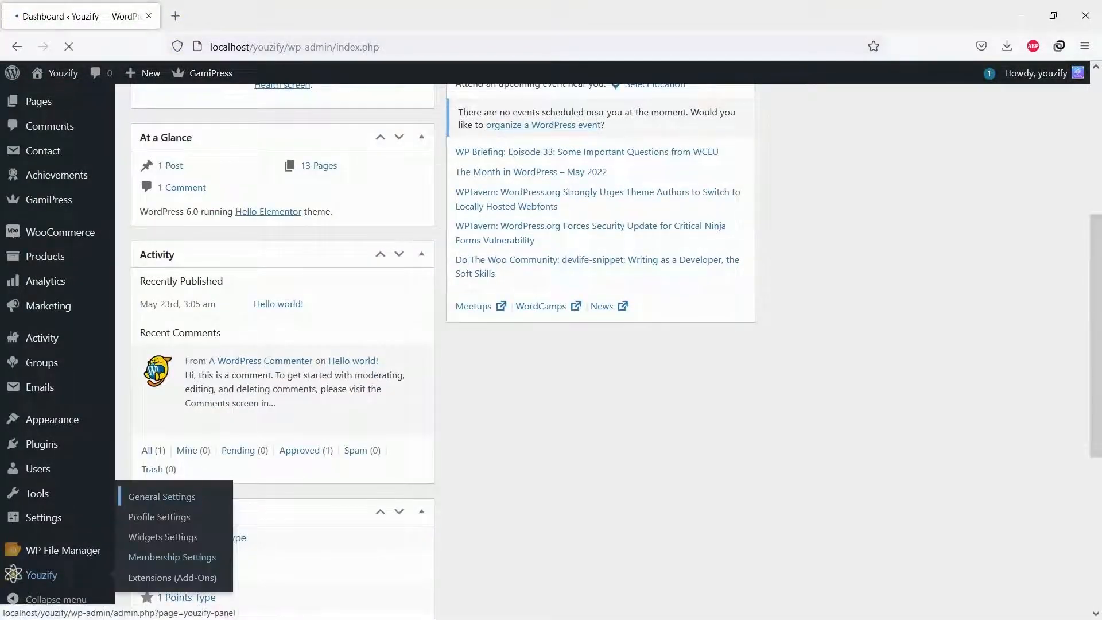
click(161, 496)
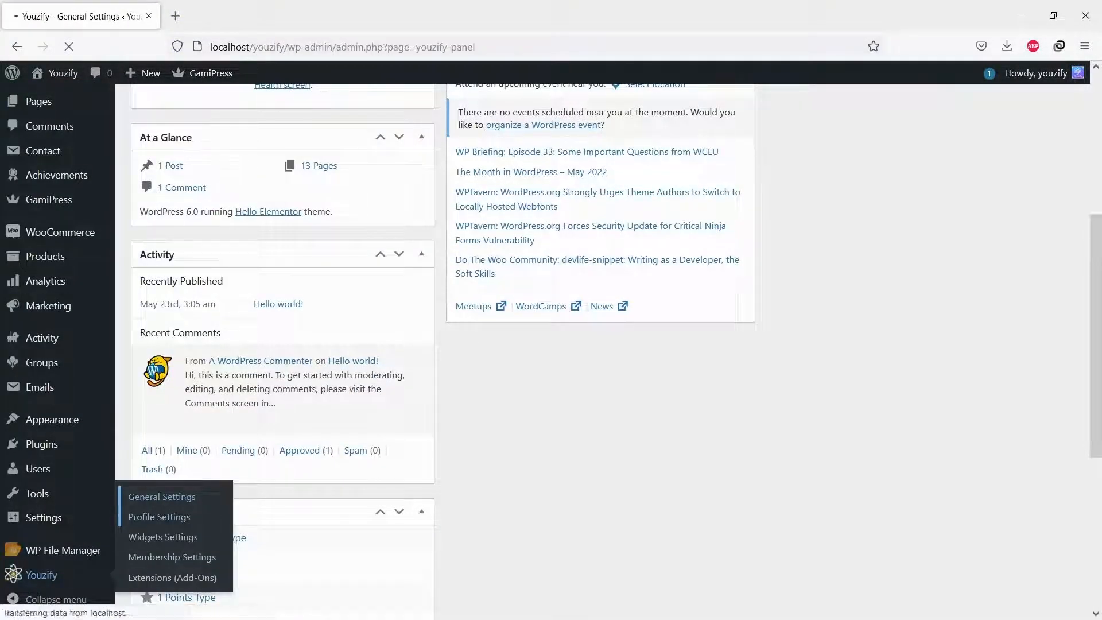
click(160, 495)
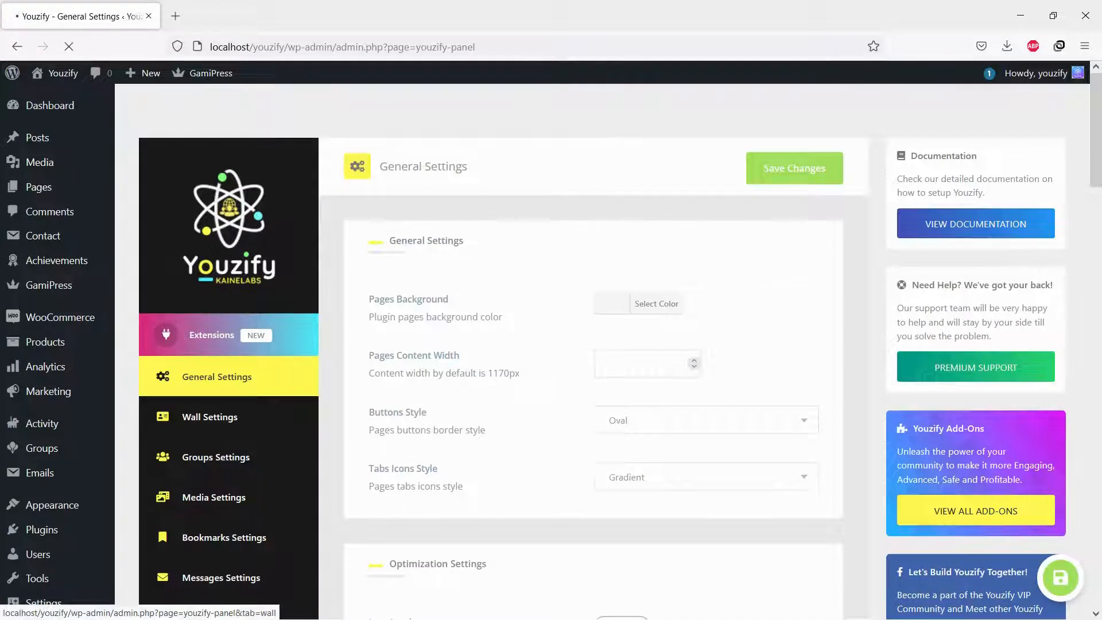
click(209, 416)
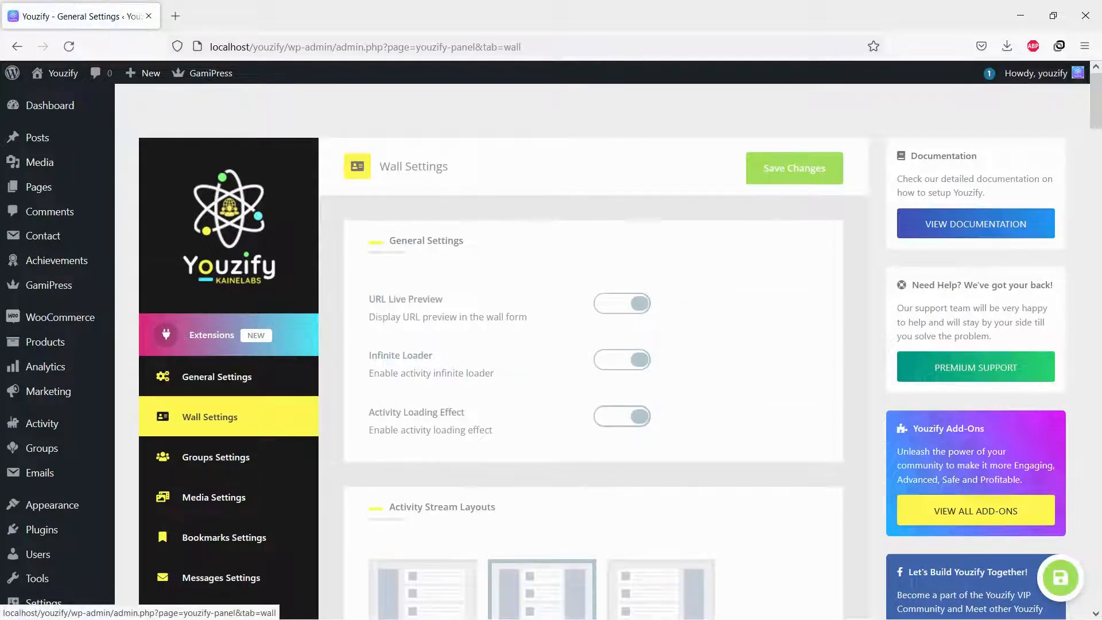
scroll(down, 3)
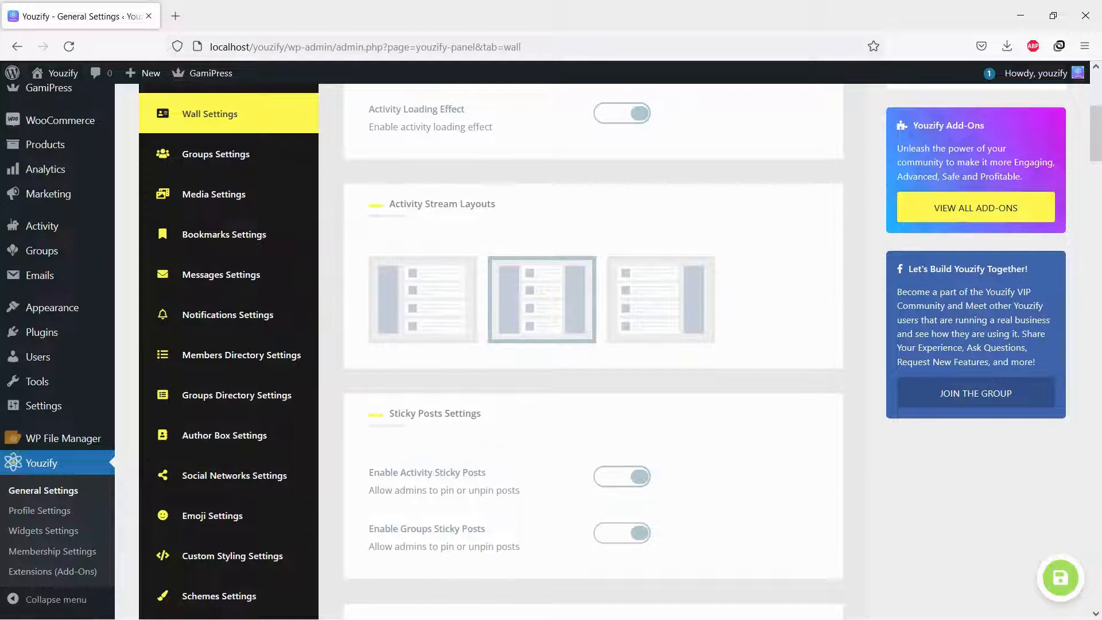
click(542, 298)
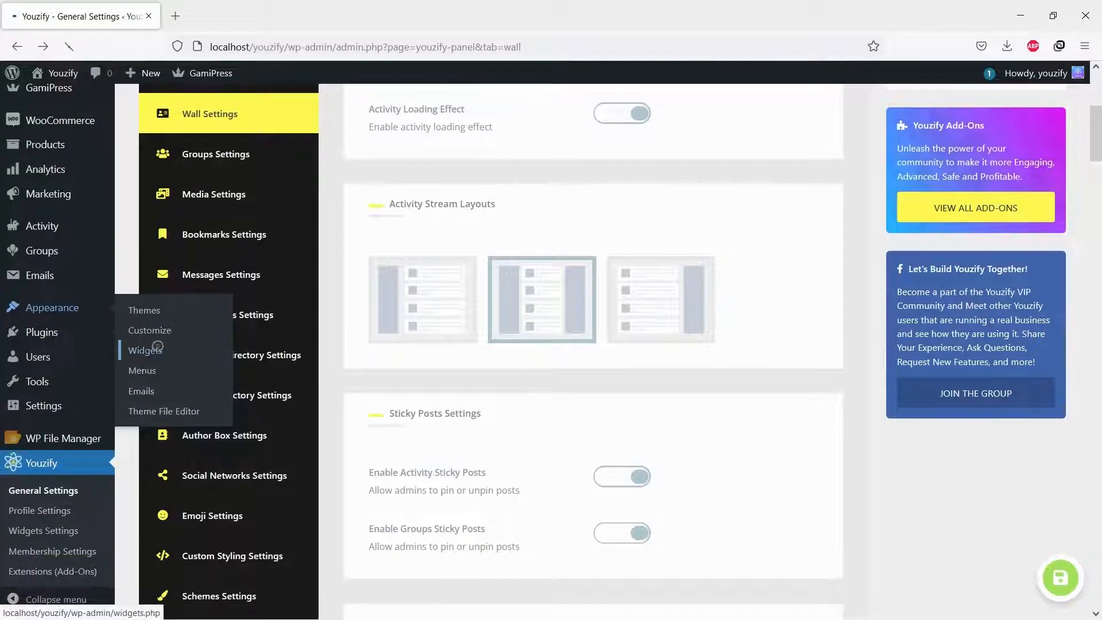
Step: Add Youzify - My Account to Activity Stream Right Sidebar and Youzify - Media to Left Sidebar
click(144, 349)
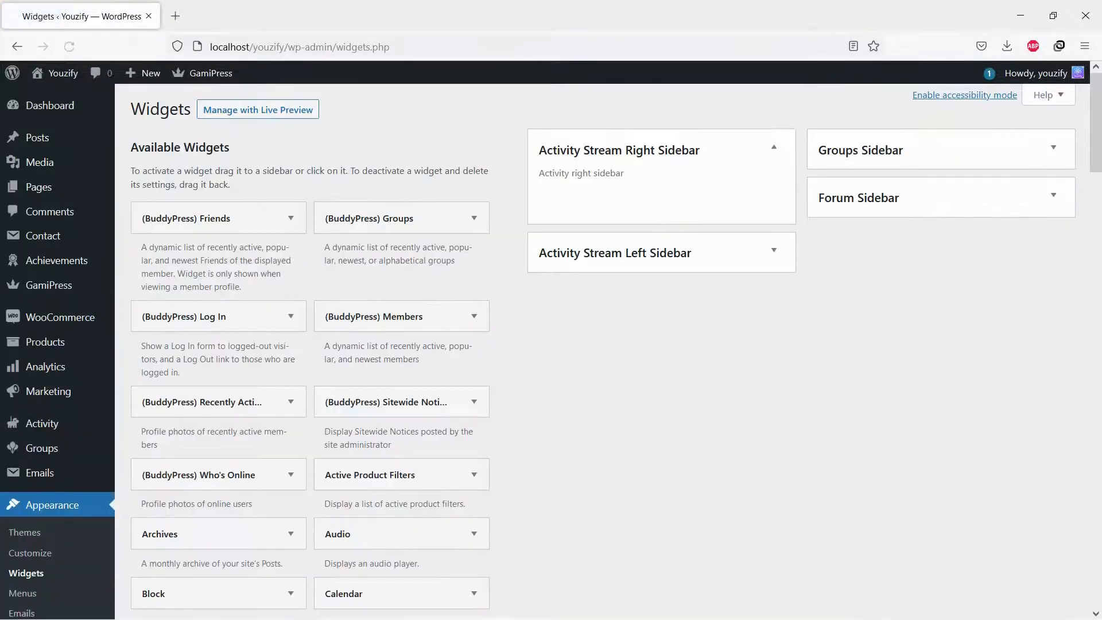
scroll(down, 3)
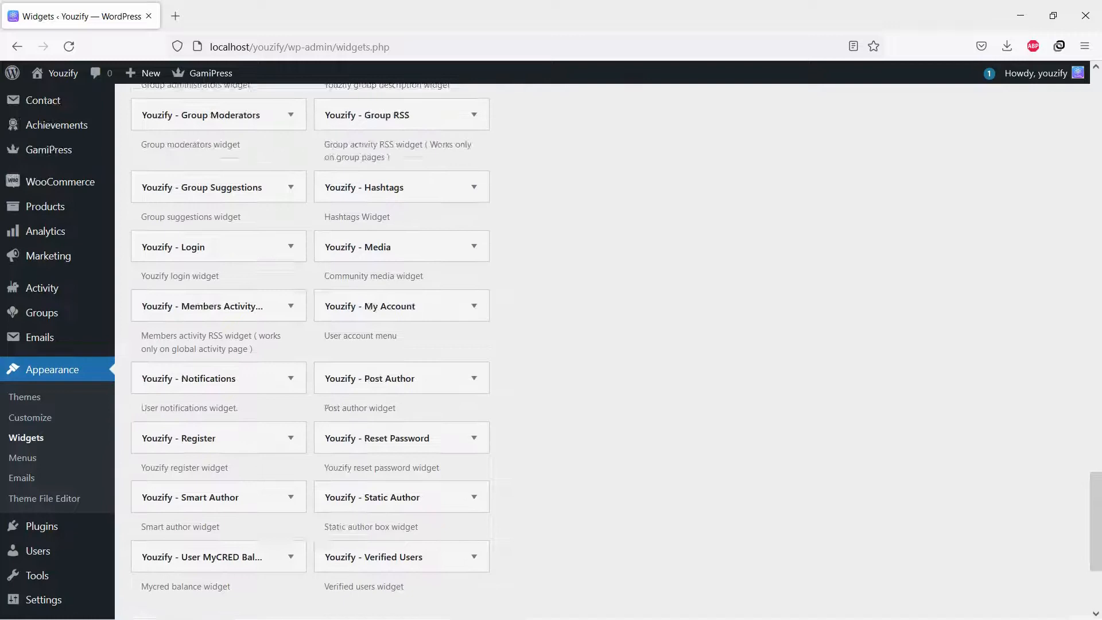
scroll(down, 3)
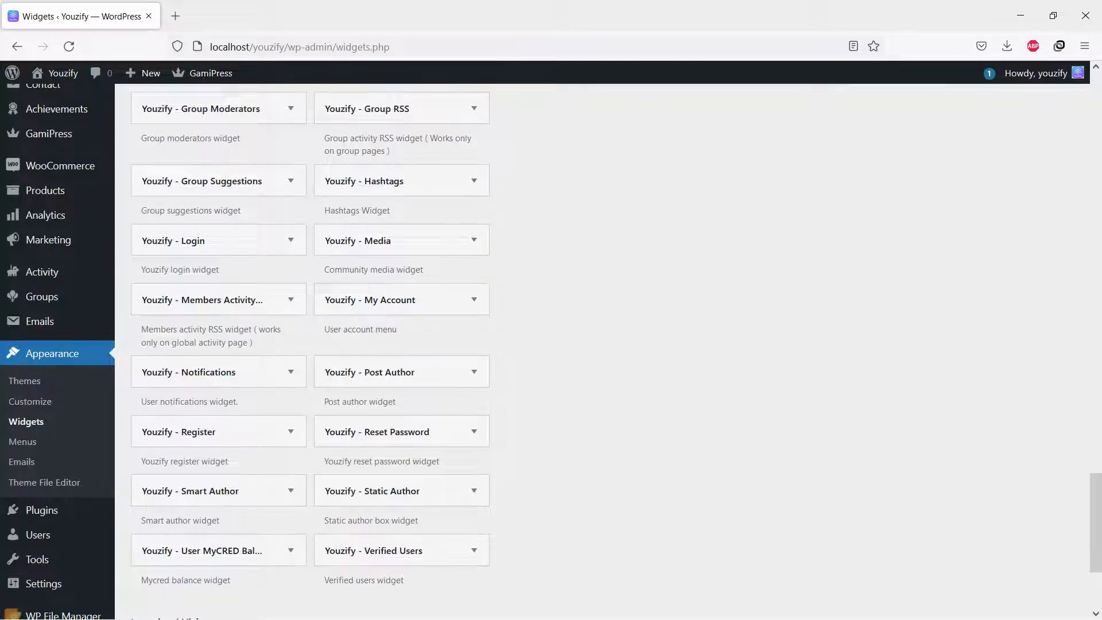
scroll(up, 3)
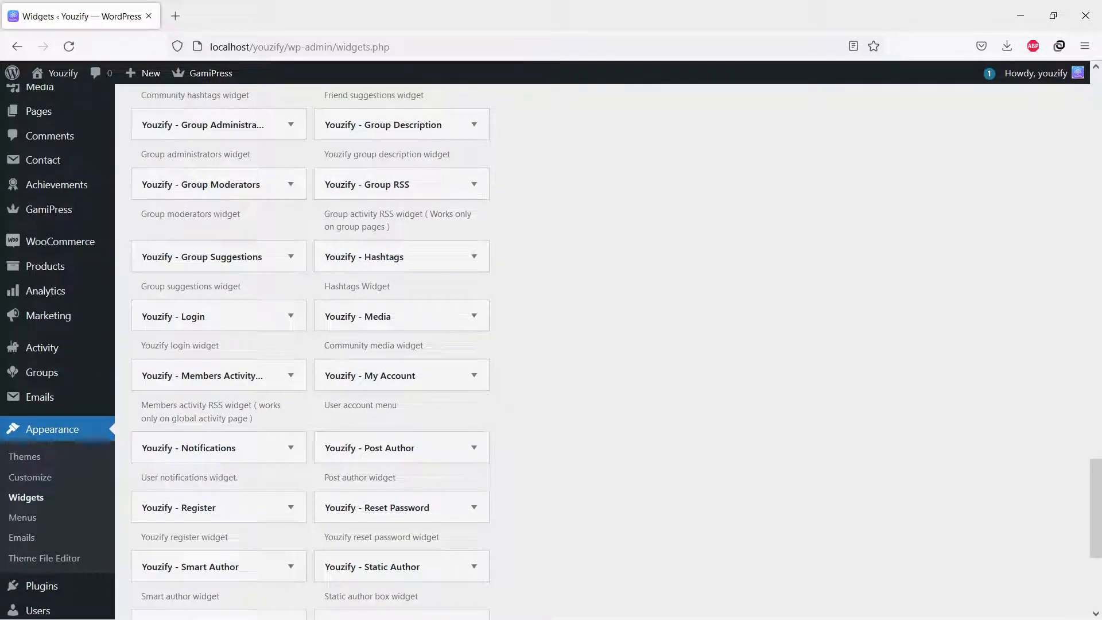
scroll(up, 3)
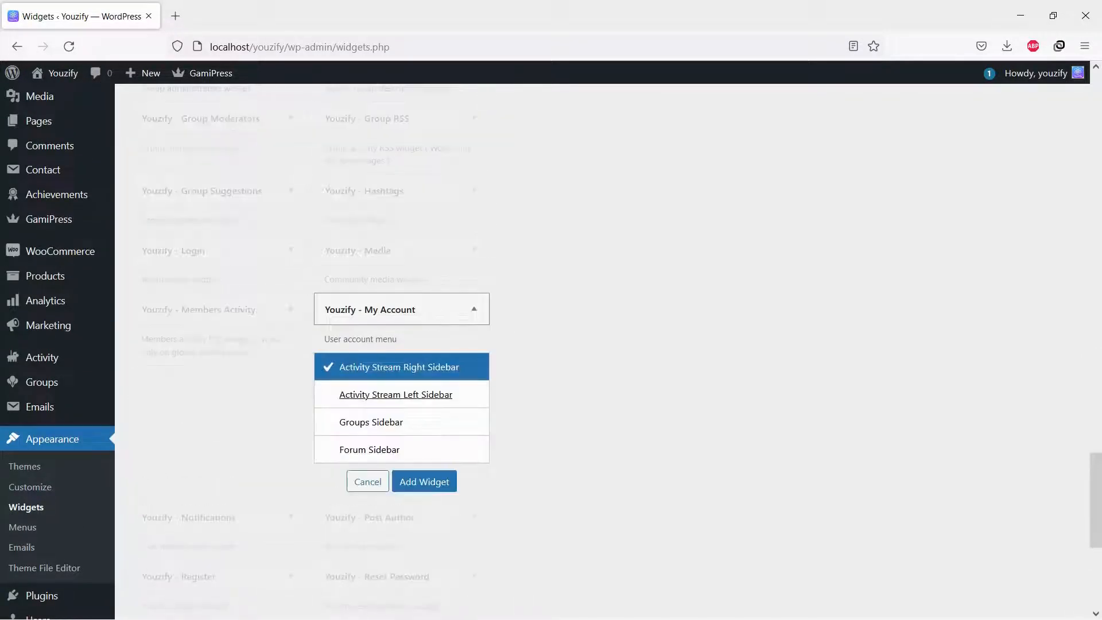
click(367, 481)
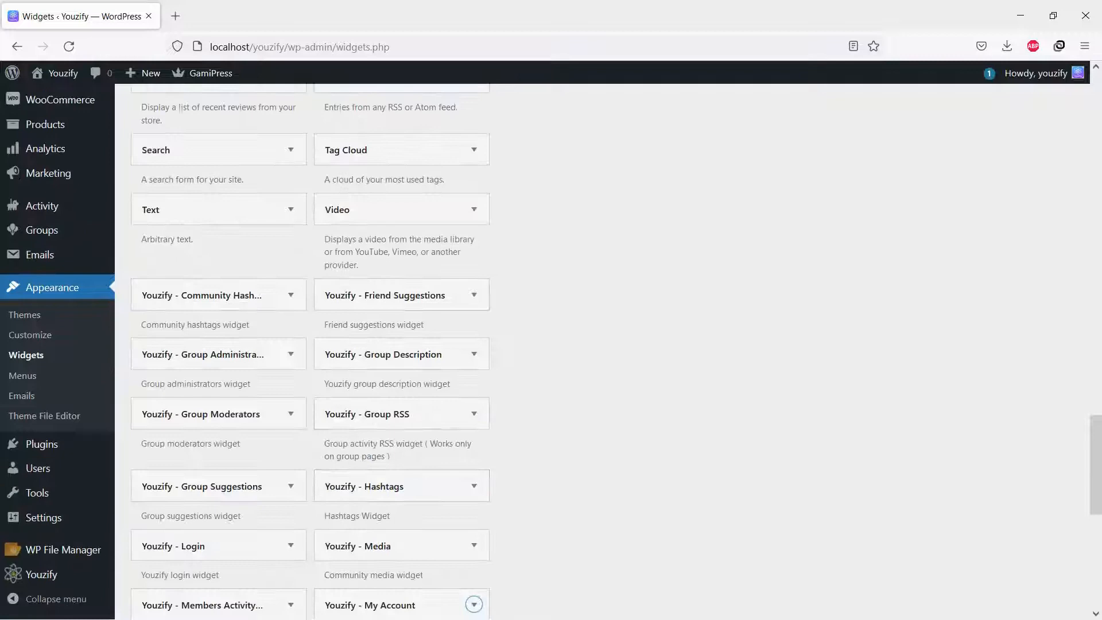
scroll(down, 3)
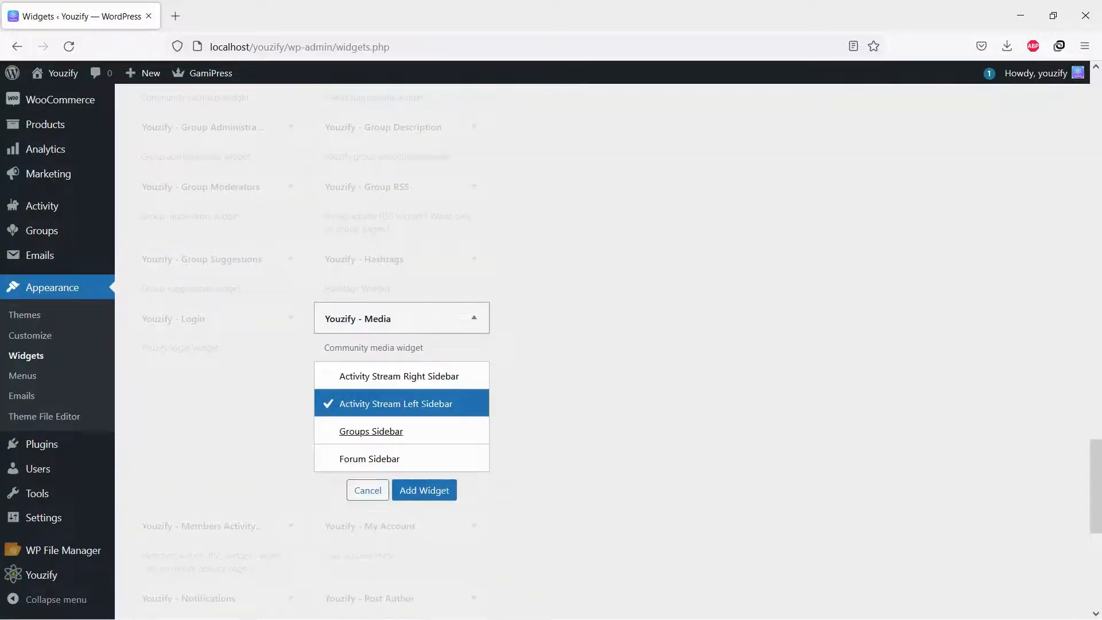
click(398, 376)
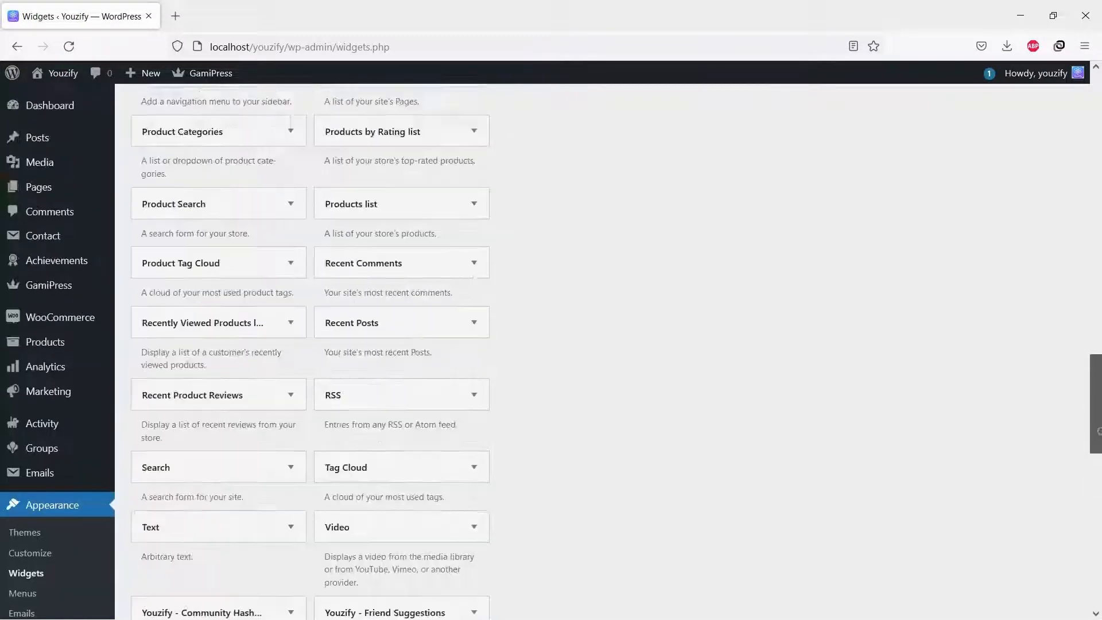
Step: Open localhost/youzify/ and scroll the activity page to see Community Media and the account menu
click(42, 423)
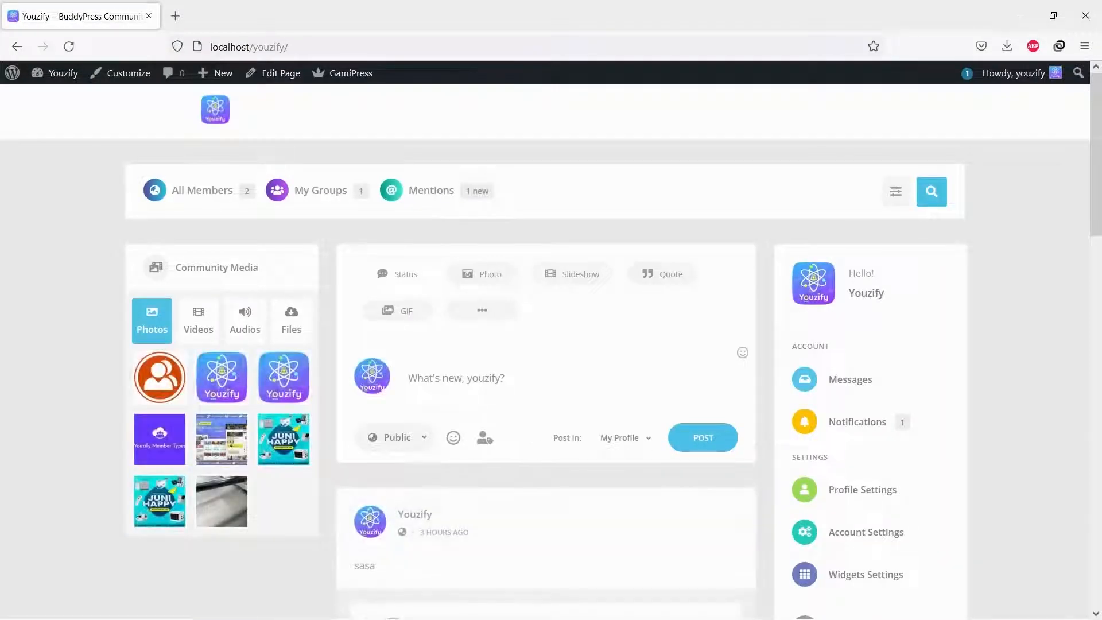
scroll(down, 3)
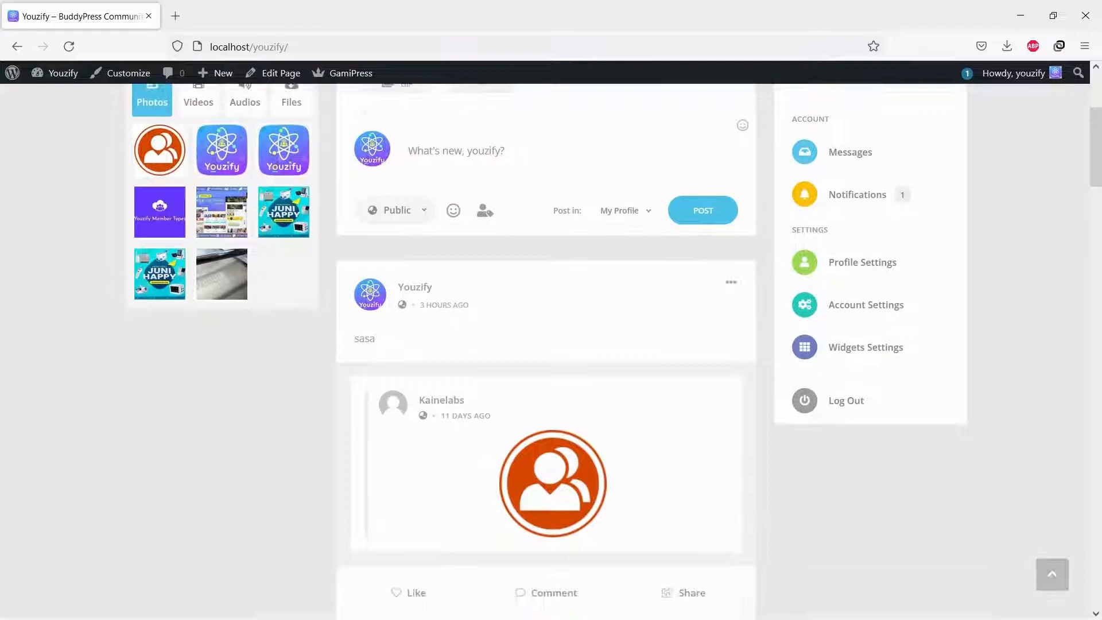
scroll(up, 3)
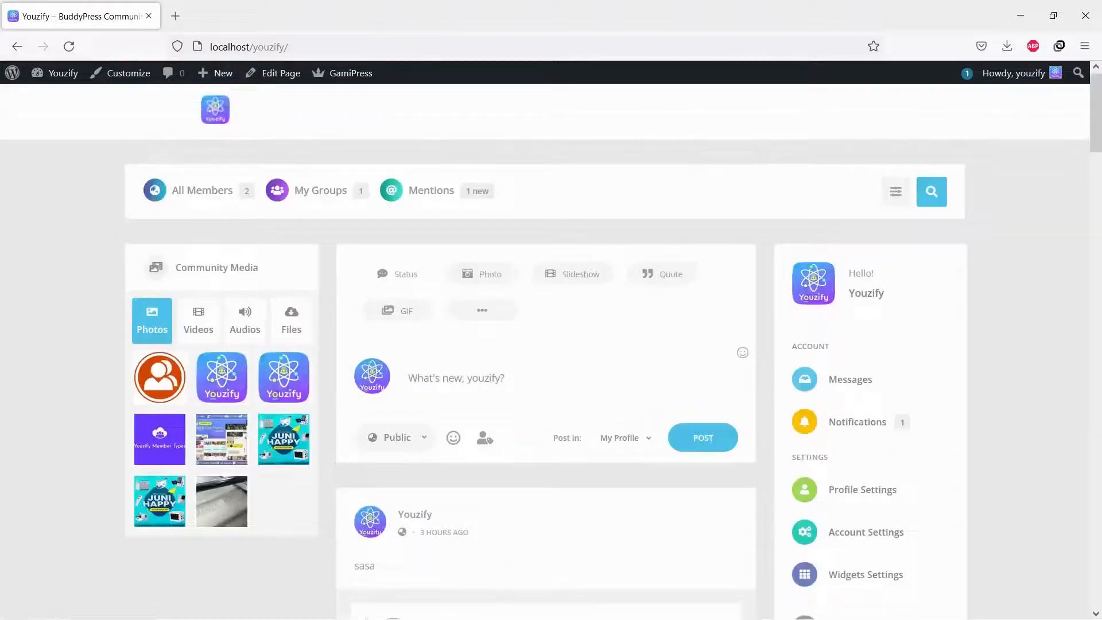